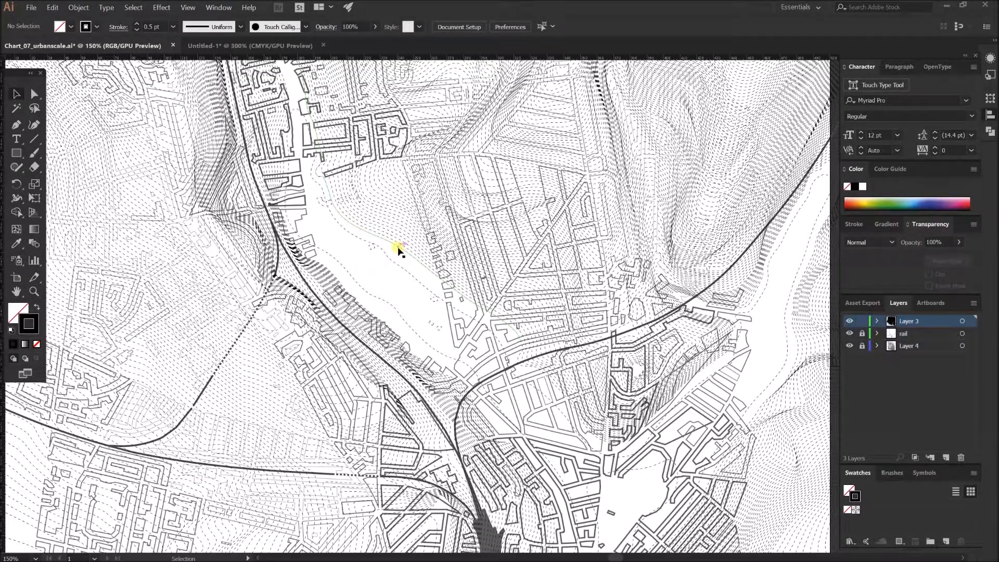
pyautogui.moveTo(398, 260)
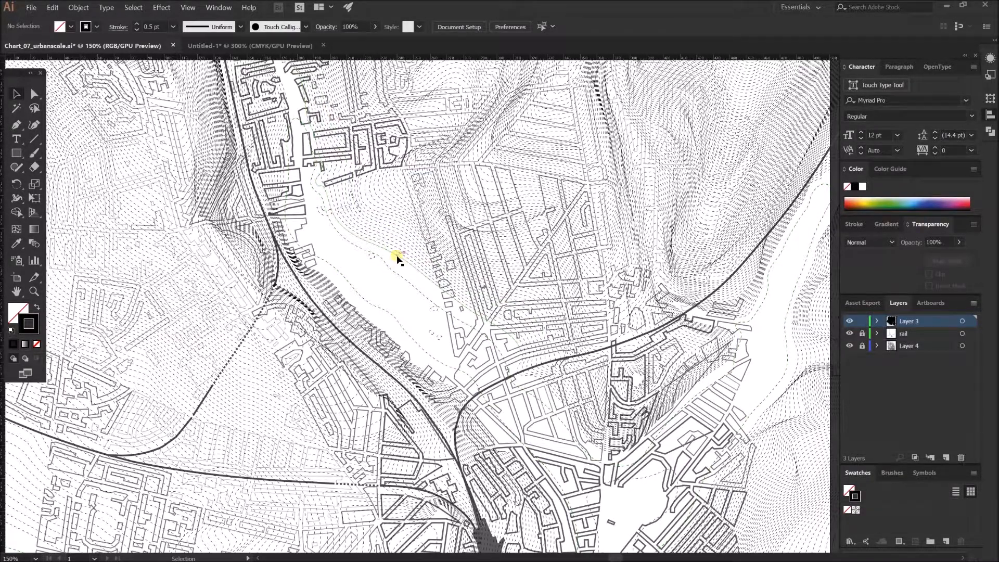
# Select two neighbouring contour paths on the urbanscale map, reselecting after clearing once
pyautogui.click(400, 230)
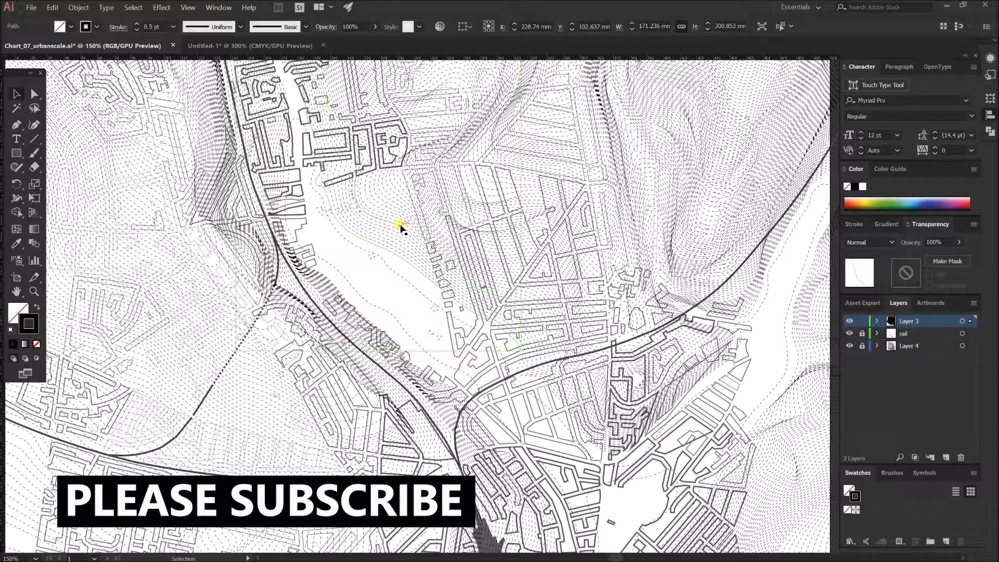
pyautogui.click(395, 248)
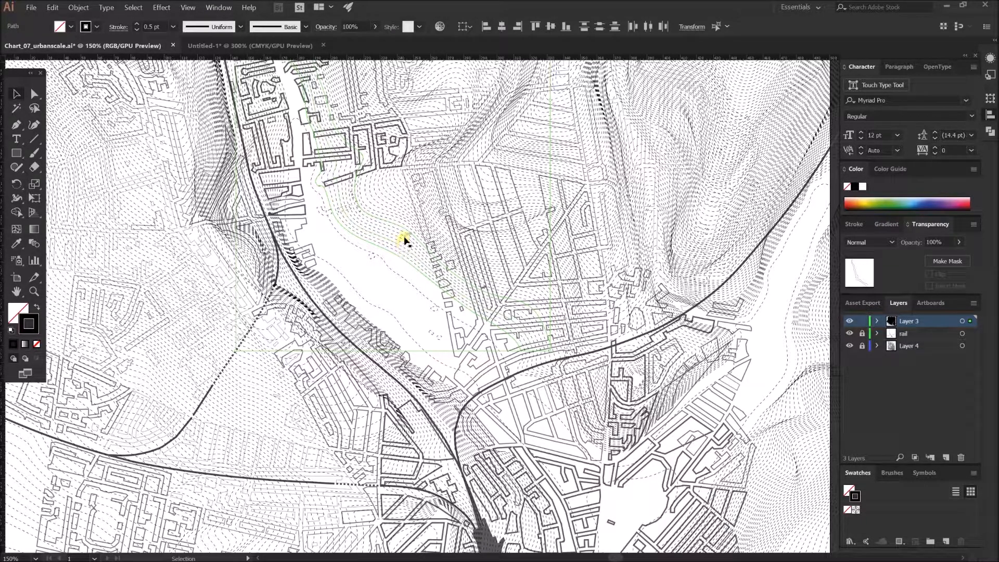
pyautogui.moveTo(405, 270)
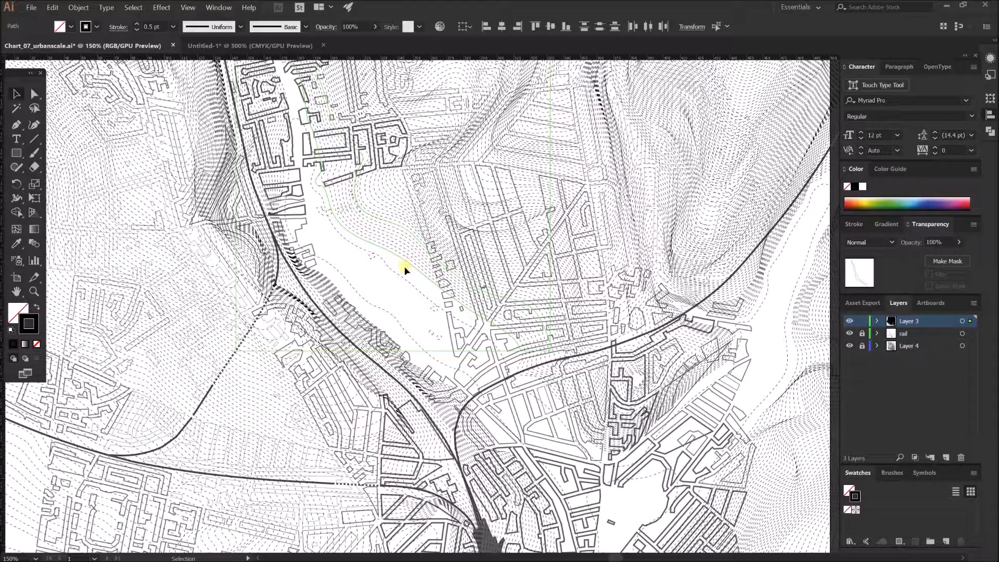
pyautogui.moveTo(394, 284)
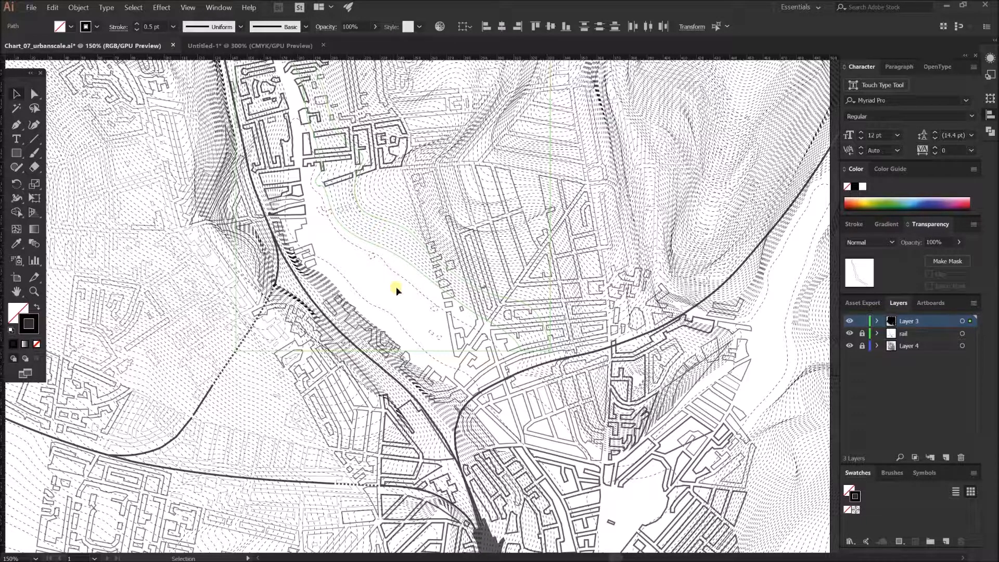
pyautogui.click(402, 261)
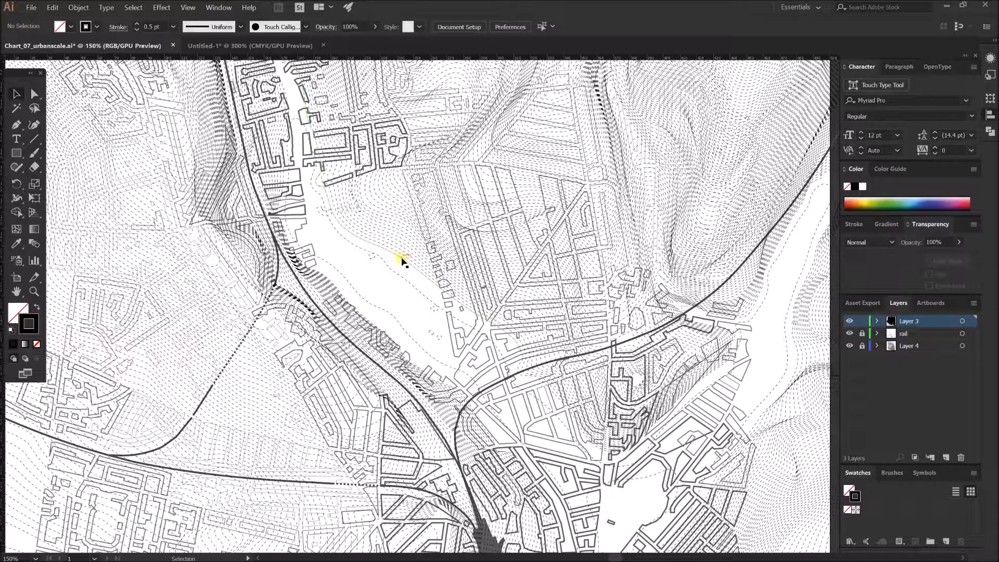
pyautogui.click(402, 239)
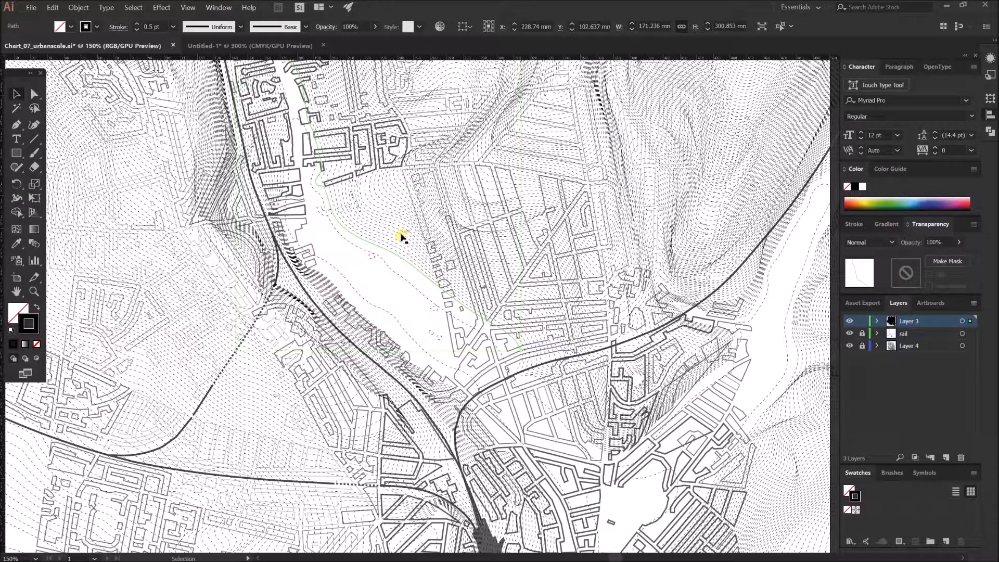
pyautogui.click(401, 239)
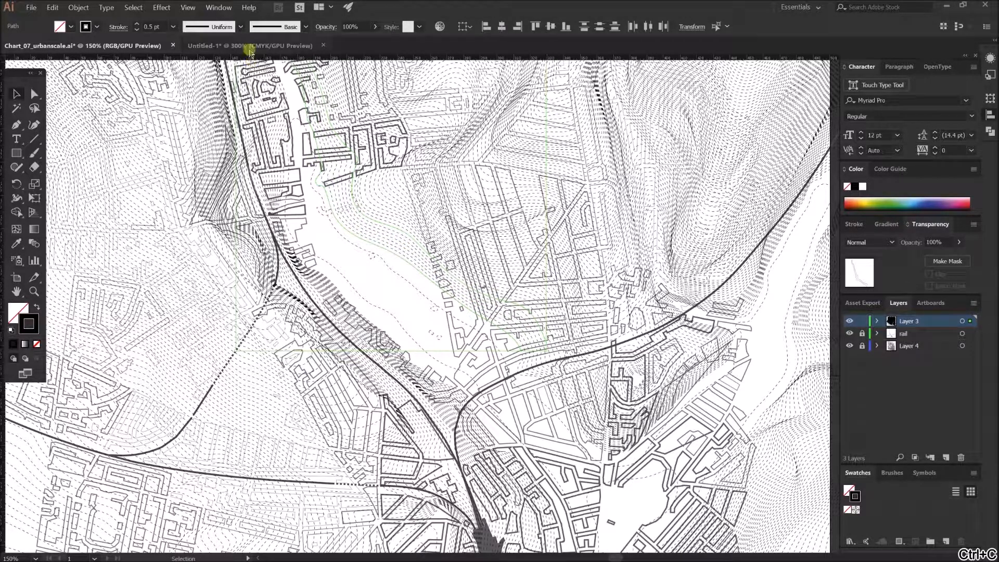
# Paste the contour paths into Untitled-1, then check the Object menu and Stroke settings
pyautogui.click(249, 46)
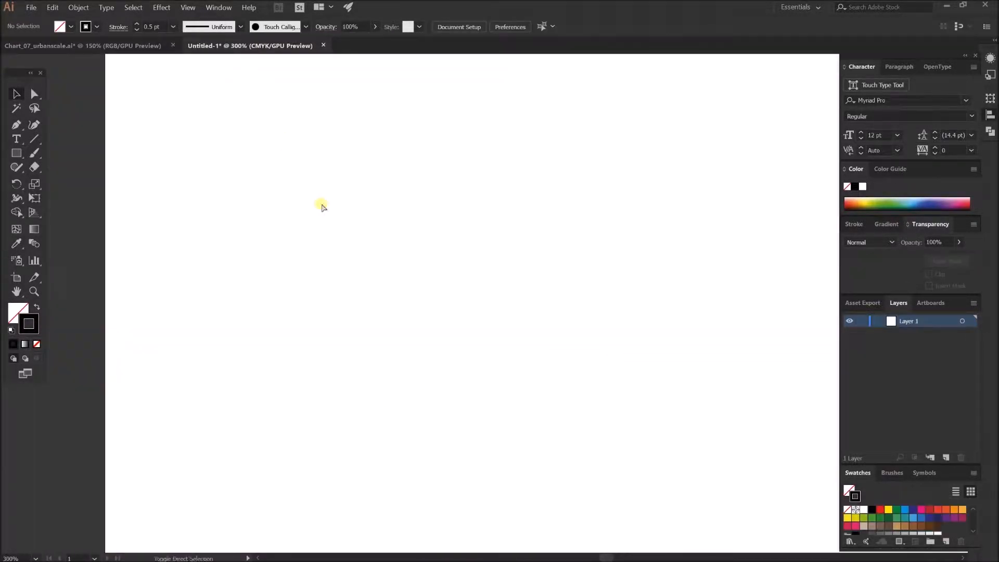
pyautogui.press('ctrl+shift+v')
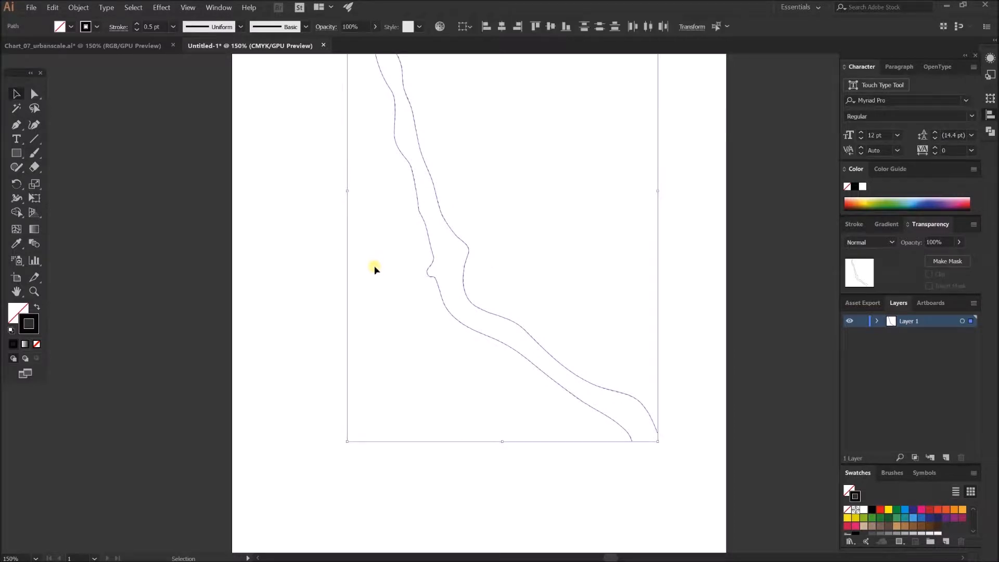
pyautogui.click(78, 7)
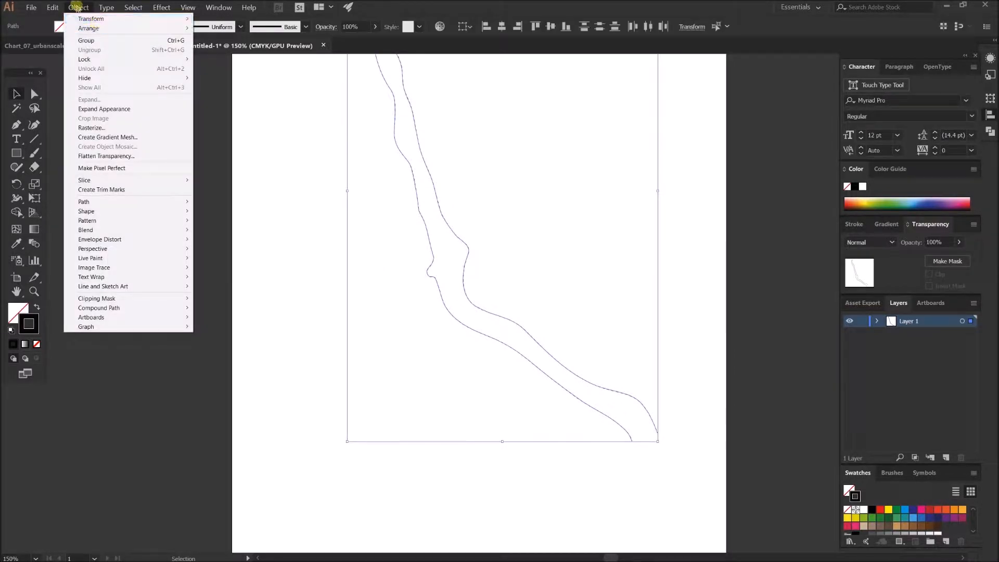
pyautogui.click(451, 102)
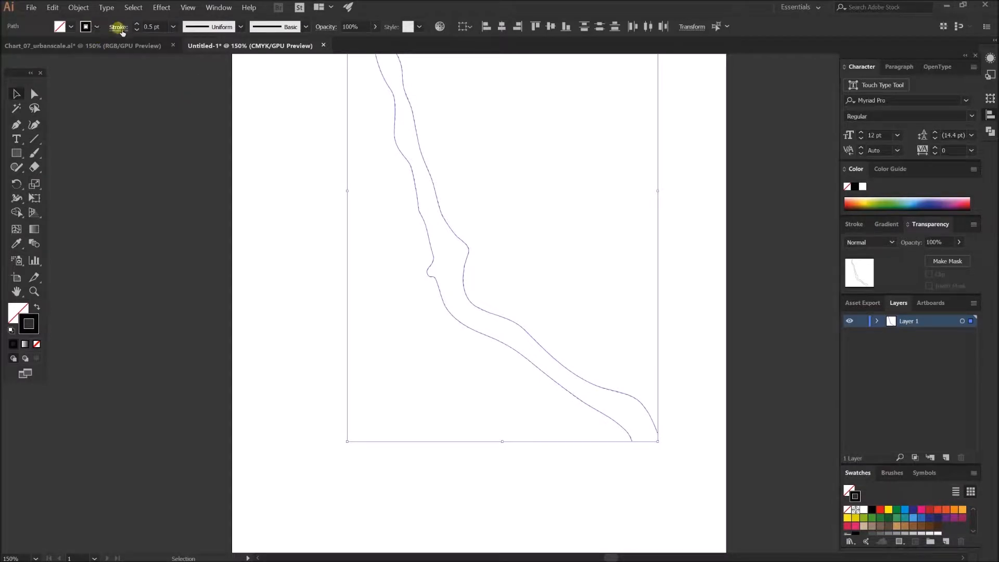
pyautogui.click(119, 27)
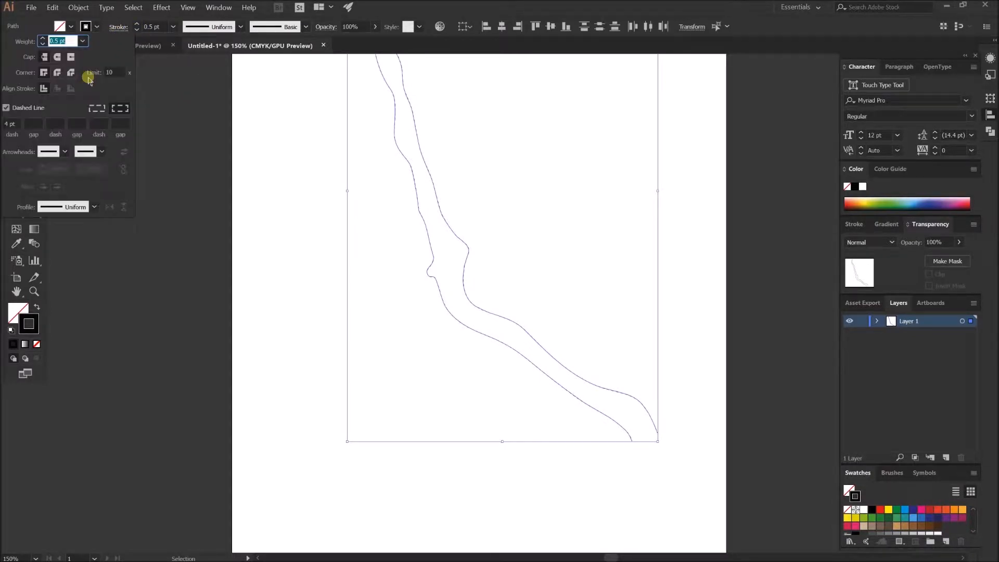
pyautogui.moveTo(96, 94)
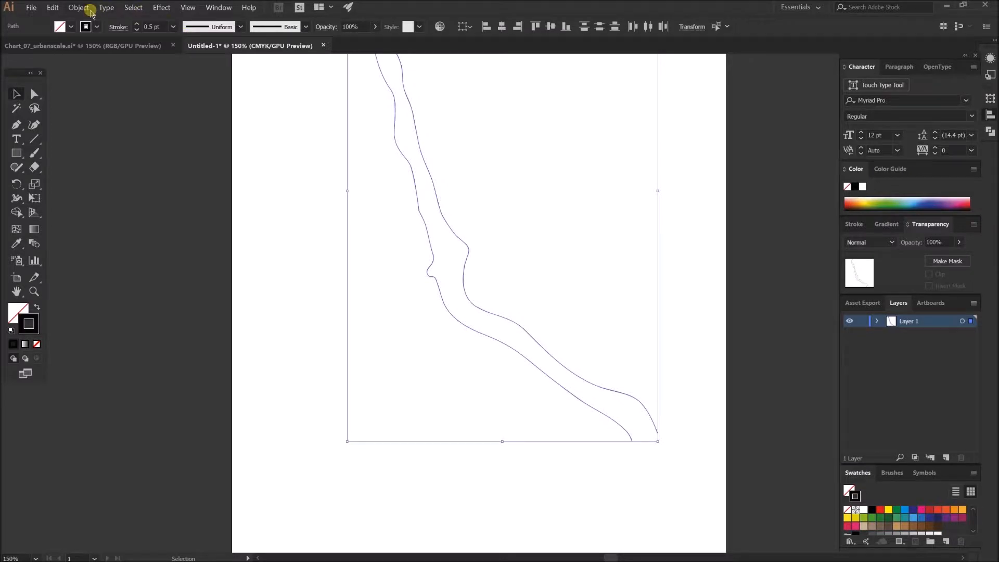
# Make a blend from the two selected contour lines via Object > Blend
pyautogui.click(79, 7)
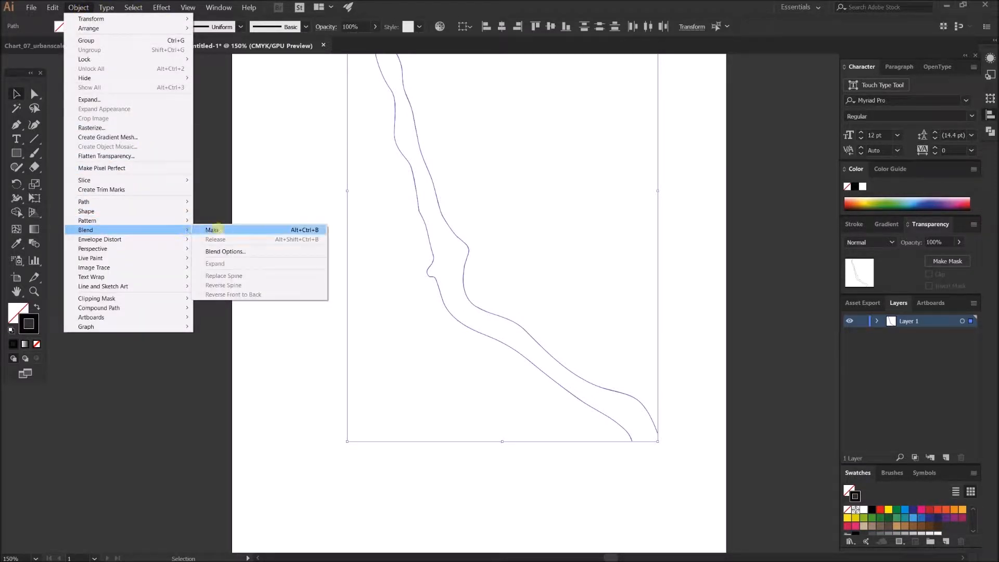
pyautogui.click(212, 230)
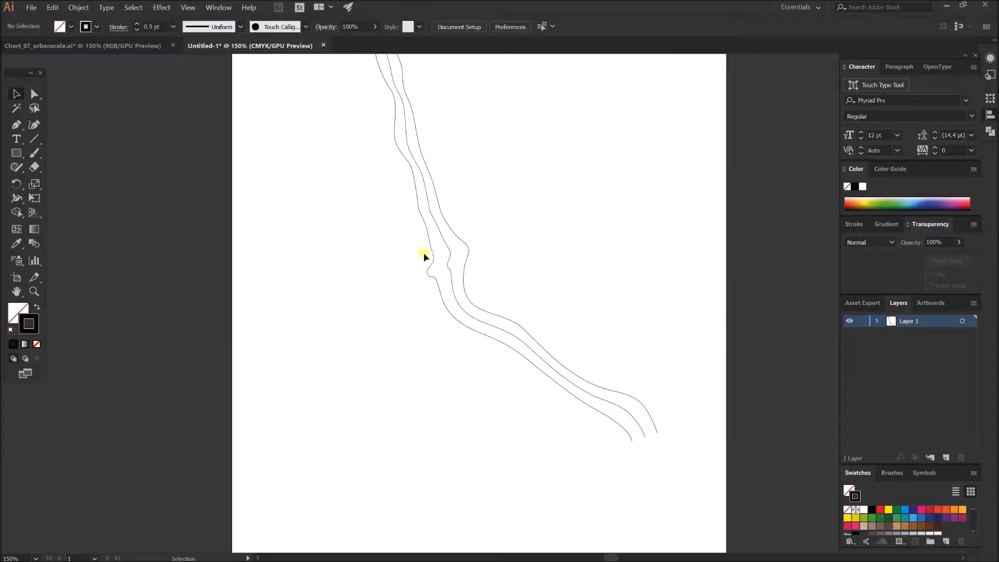
pyautogui.moveTo(450, 254)
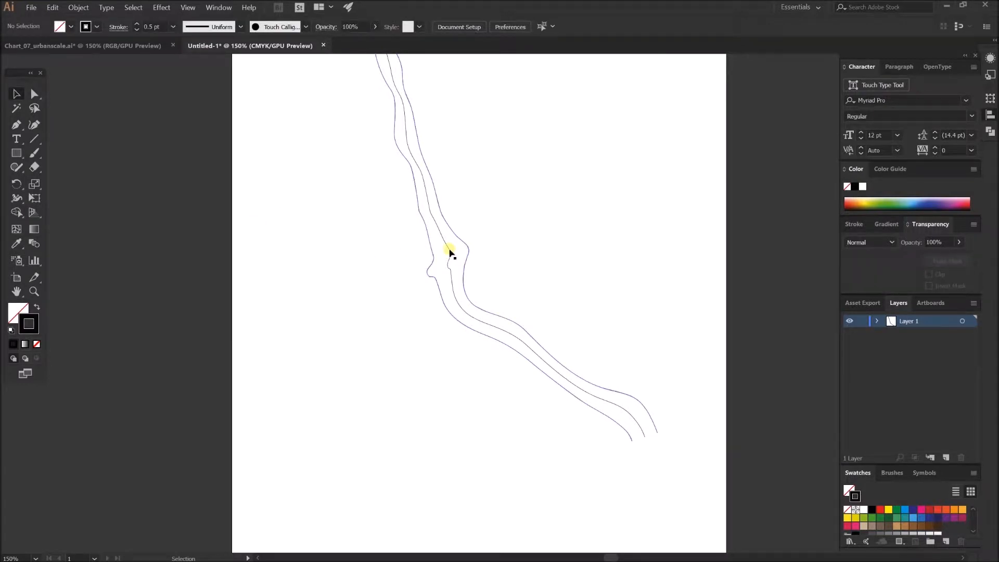
pyautogui.click(450, 250)
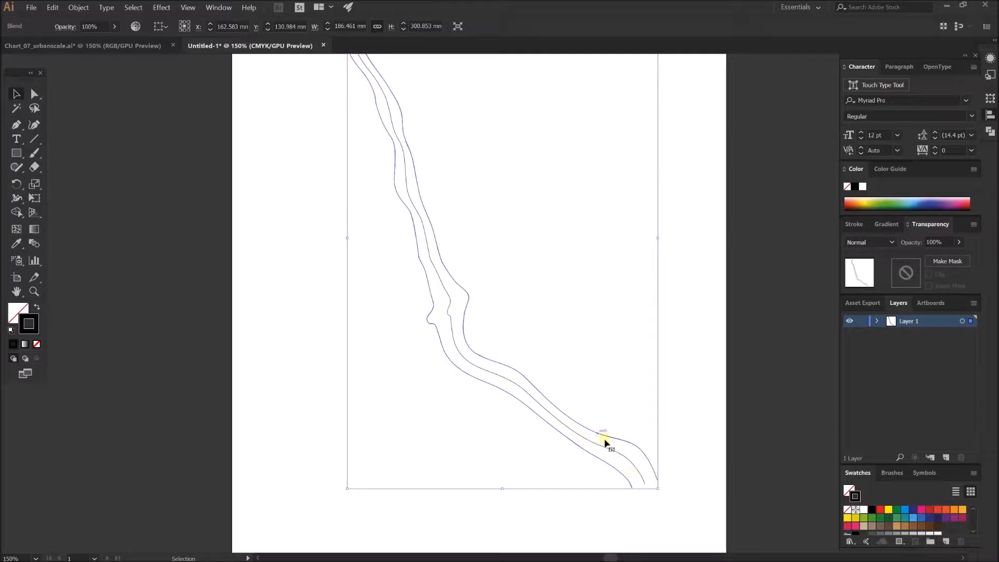
# Set the blend spacing to Specified Steps 8 with Preview on and apply
pyautogui.click(77, 6)
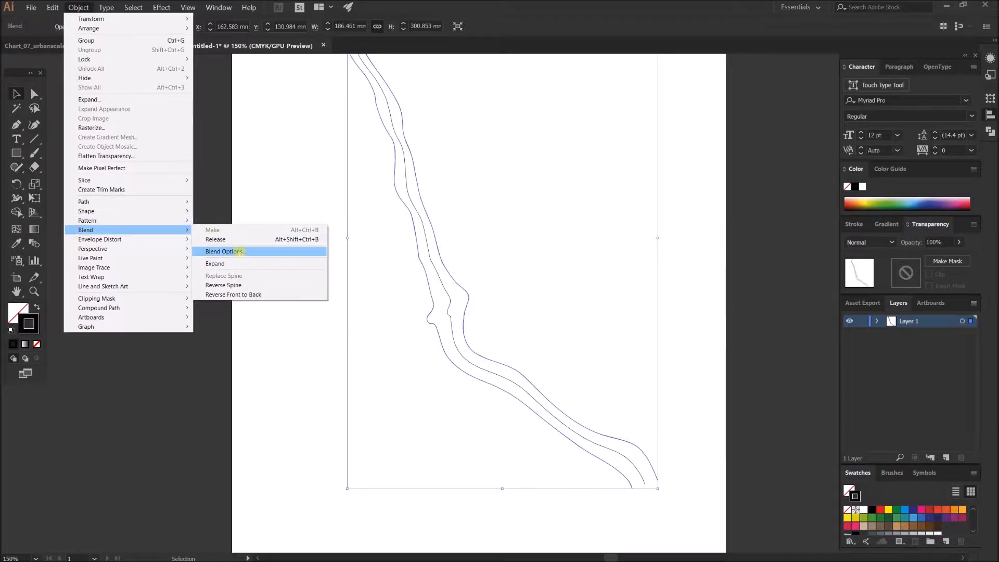
pyautogui.click(224, 251)
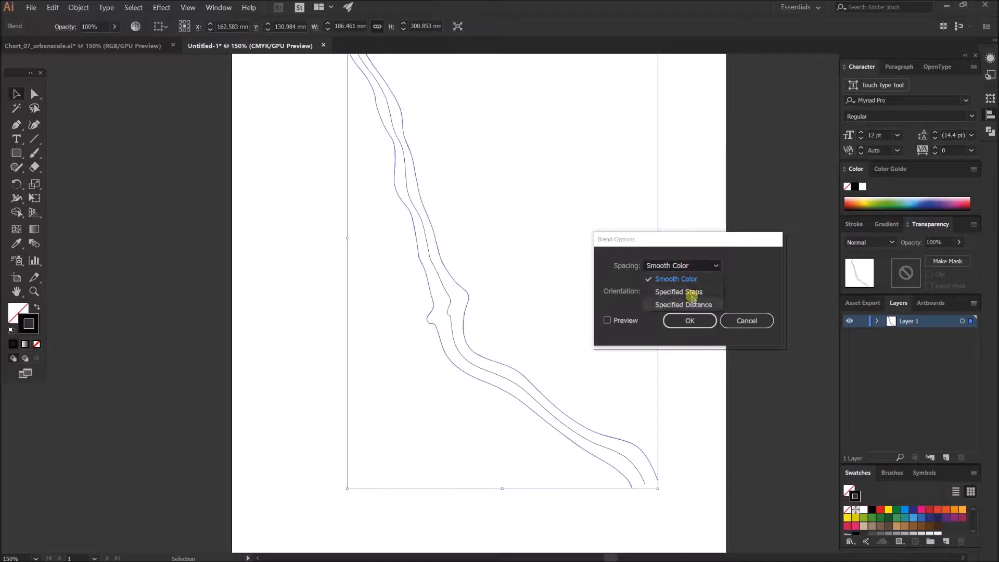
pyautogui.click(679, 292)
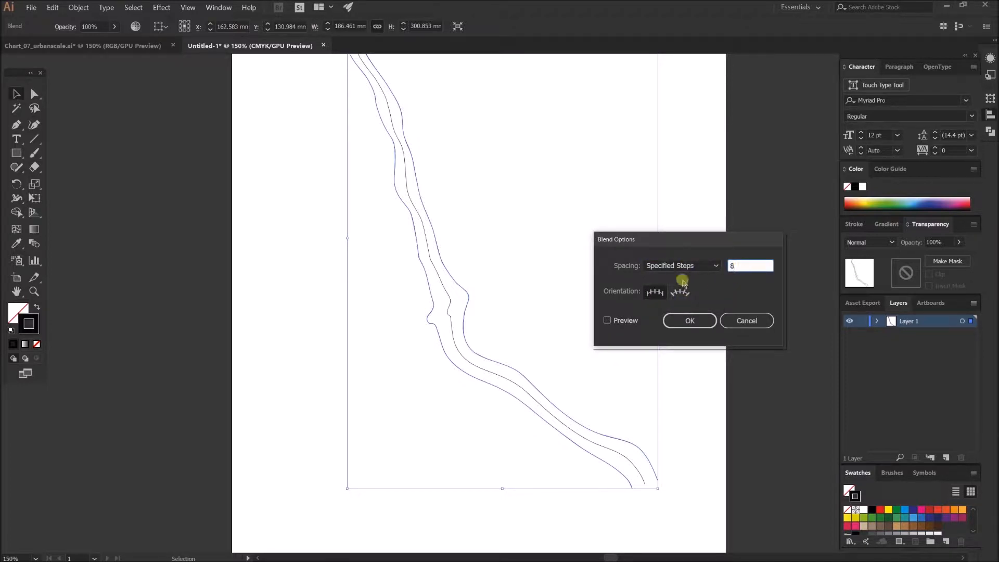
pyautogui.click(607, 320)
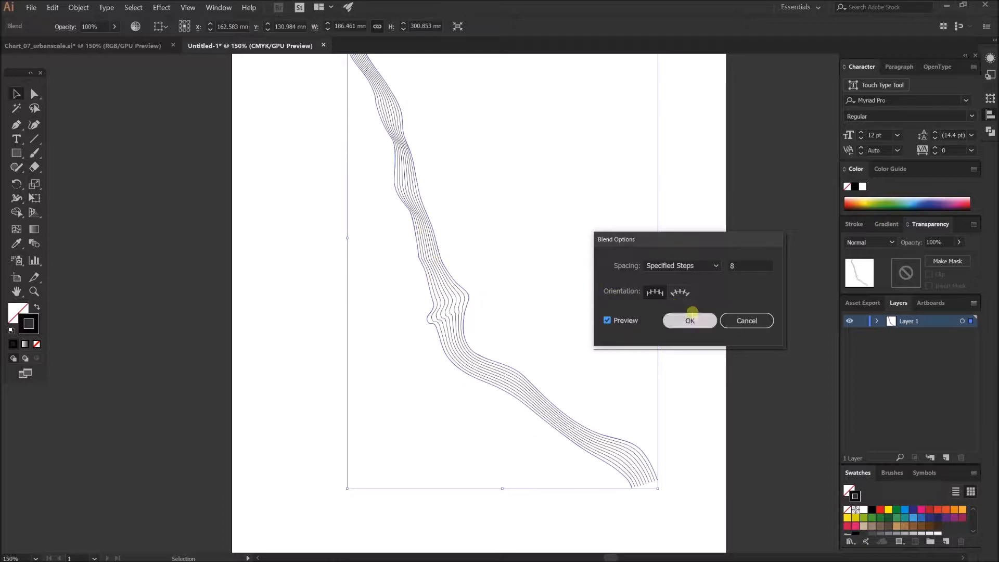
pyautogui.click(690, 321)
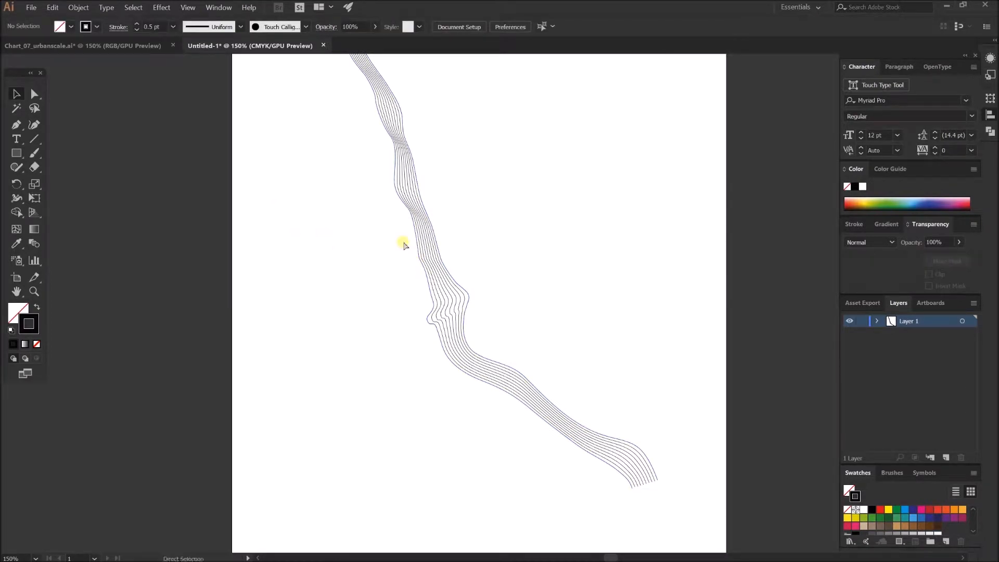
# Give the right contour line a 2 pt stroke and blend both lines
pyautogui.click(405, 245)
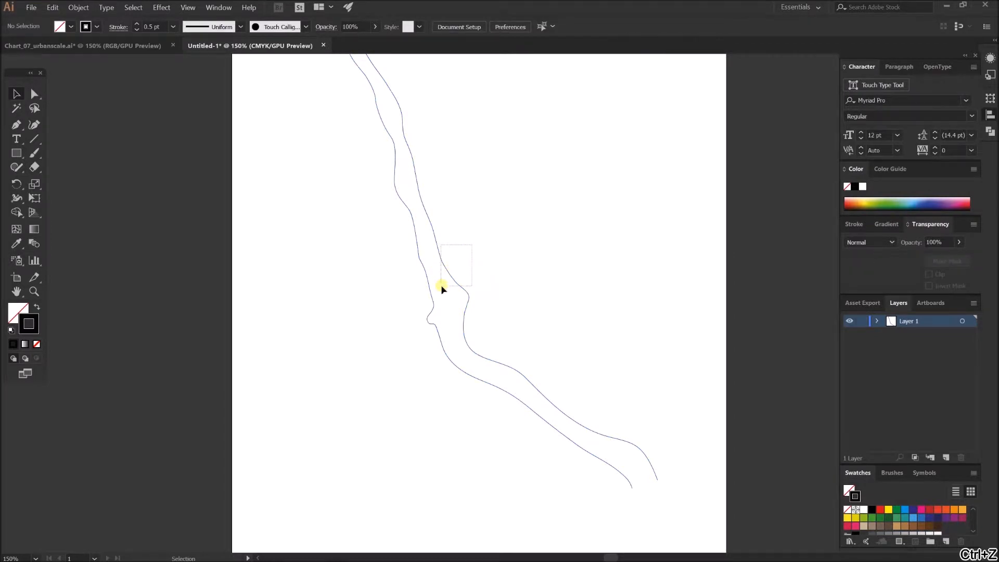
pyautogui.click(173, 26)
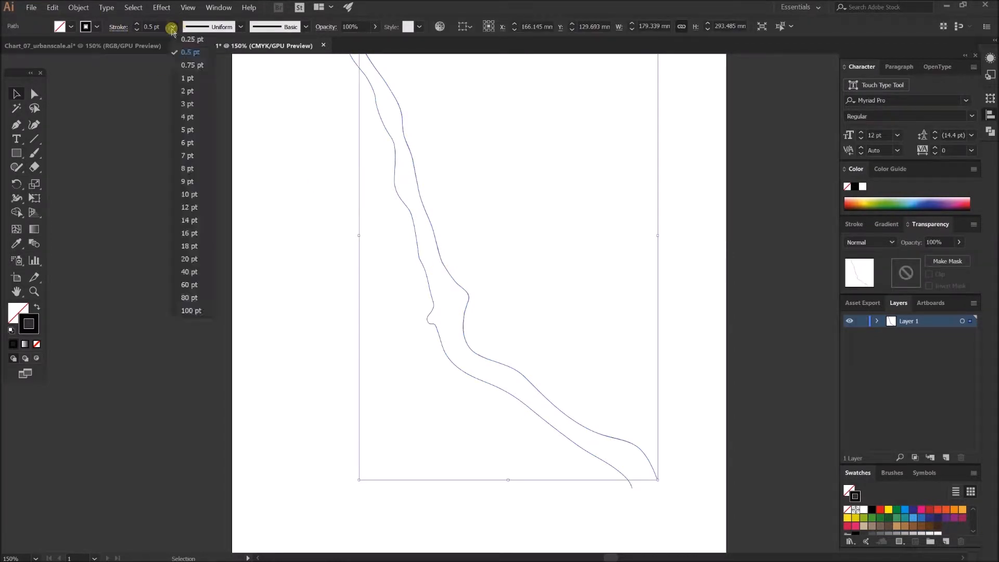
pyautogui.click(187, 91)
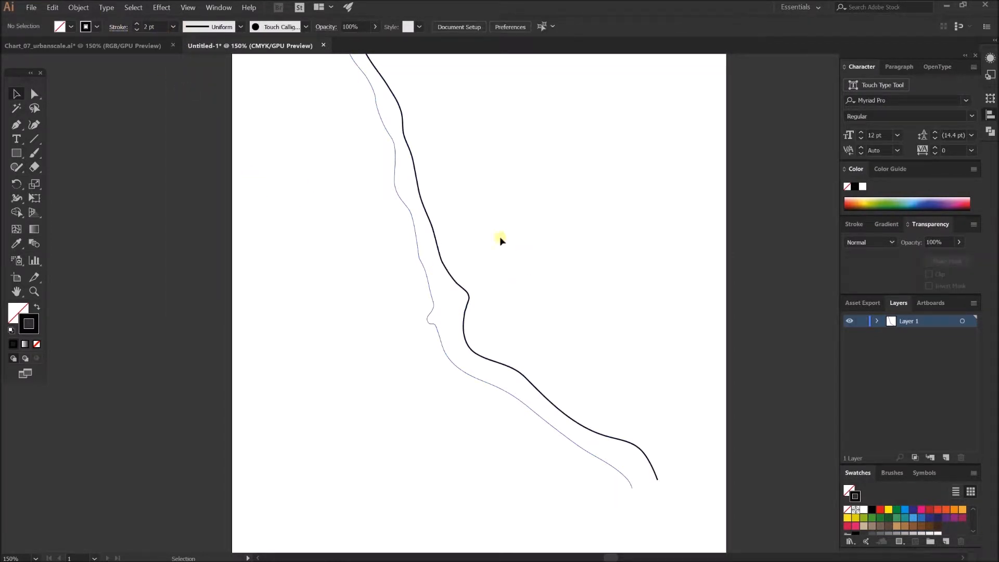
pyautogui.click(79, 6)
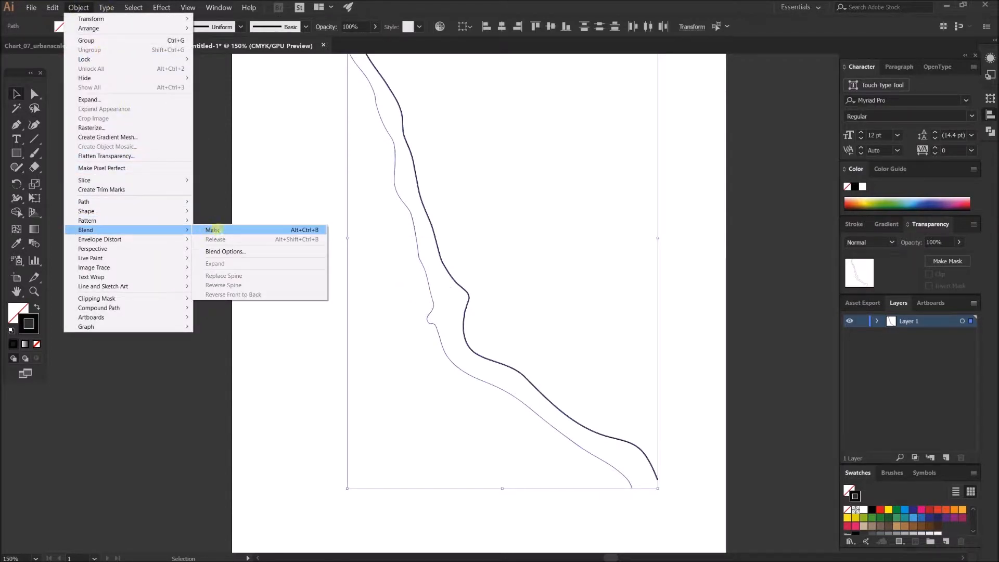
pyautogui.click(210, 229)
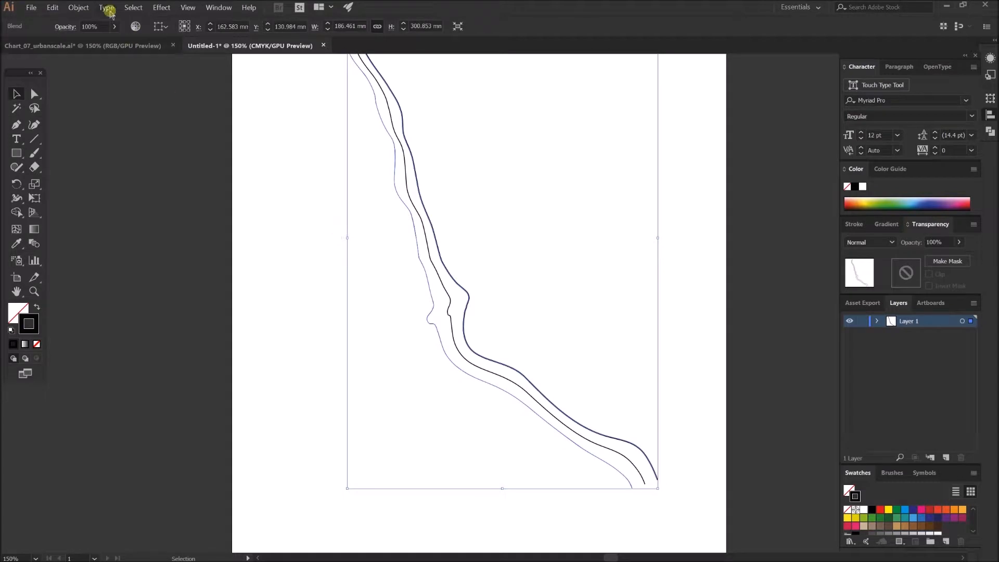
# Set the blend options to Specified Steps 5 with Preview and confirm
pyautogui.click(79, 7)
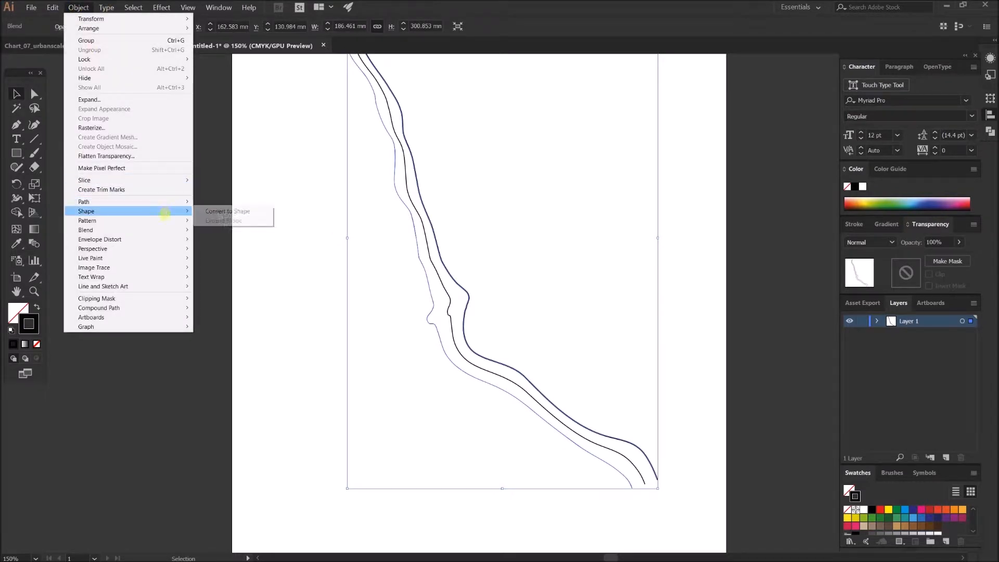
pyautogui.moveTo(85, 230)
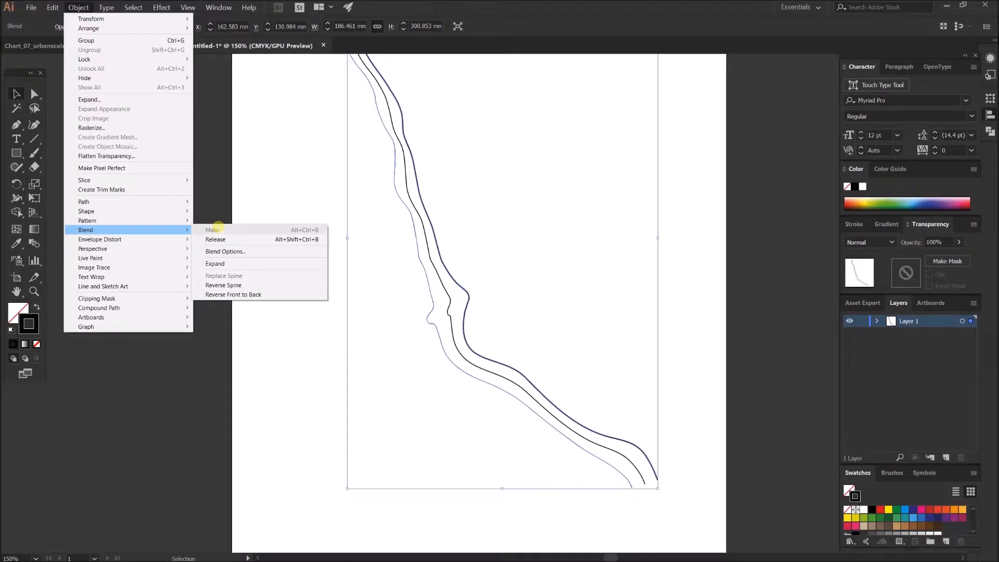
pyautogui.moveTo(215, 264)
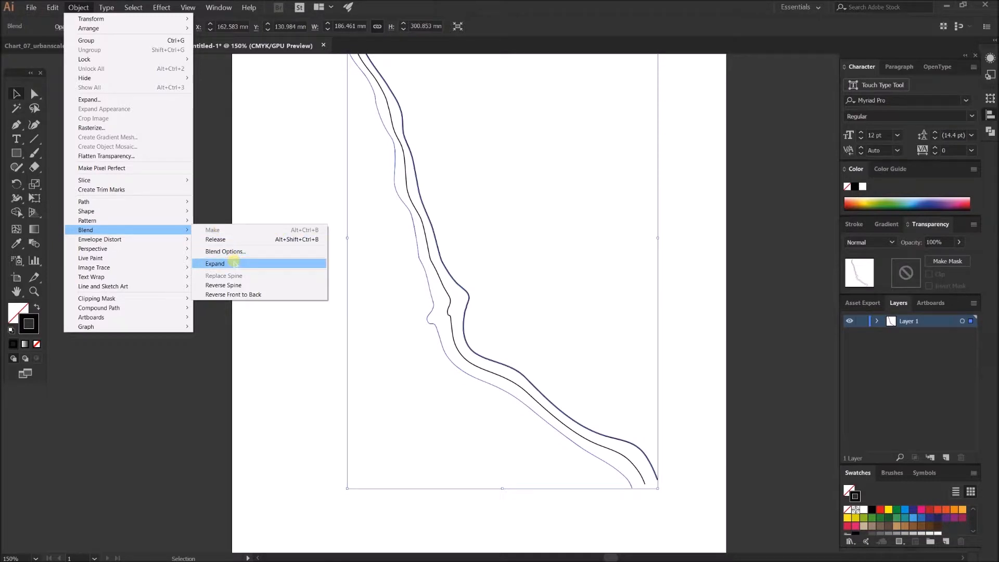
pyautogui.click(224, 251)
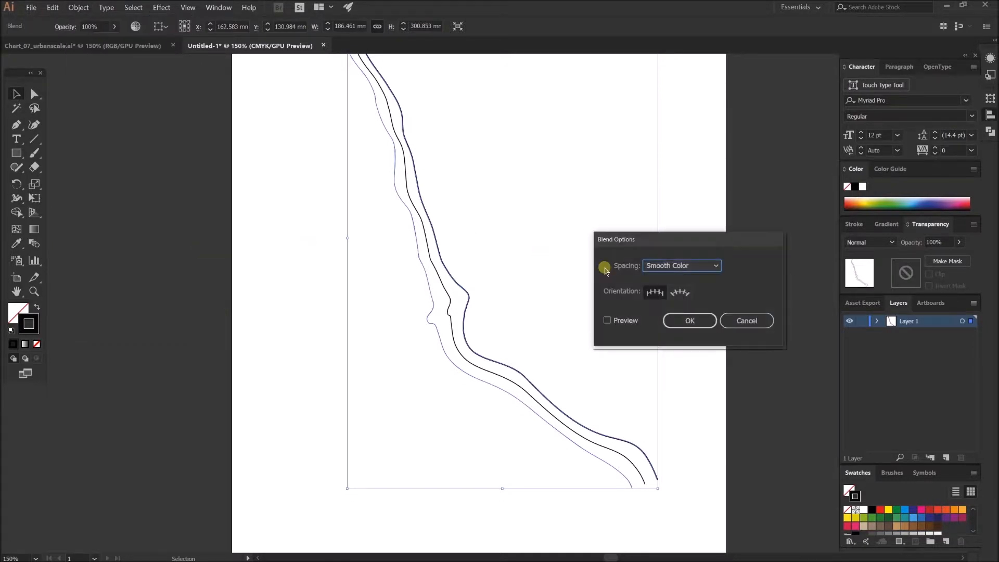
pyautogui.click(681, 265)
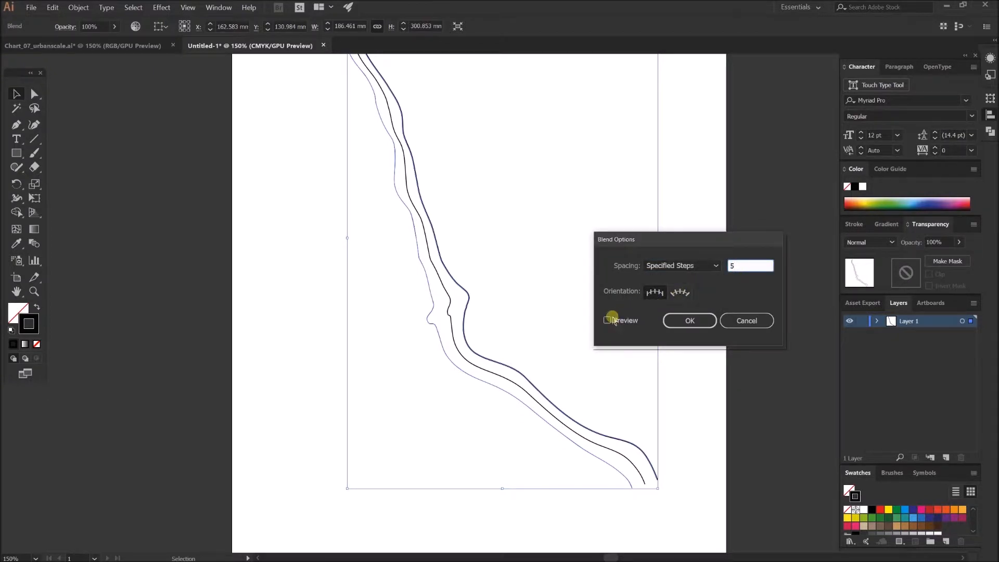
pyautogui.click(607, 320)
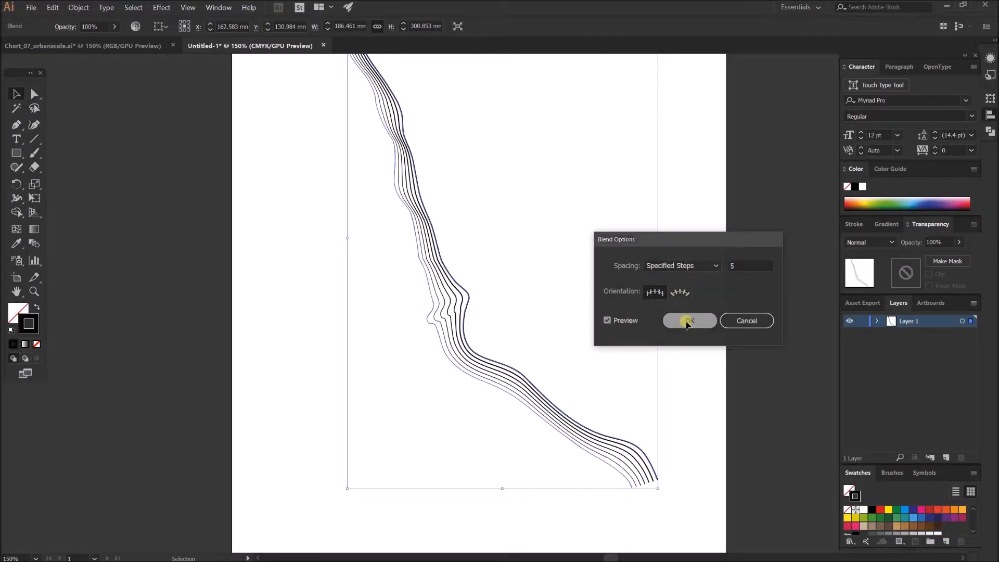
pyautogui.click(689, 321)
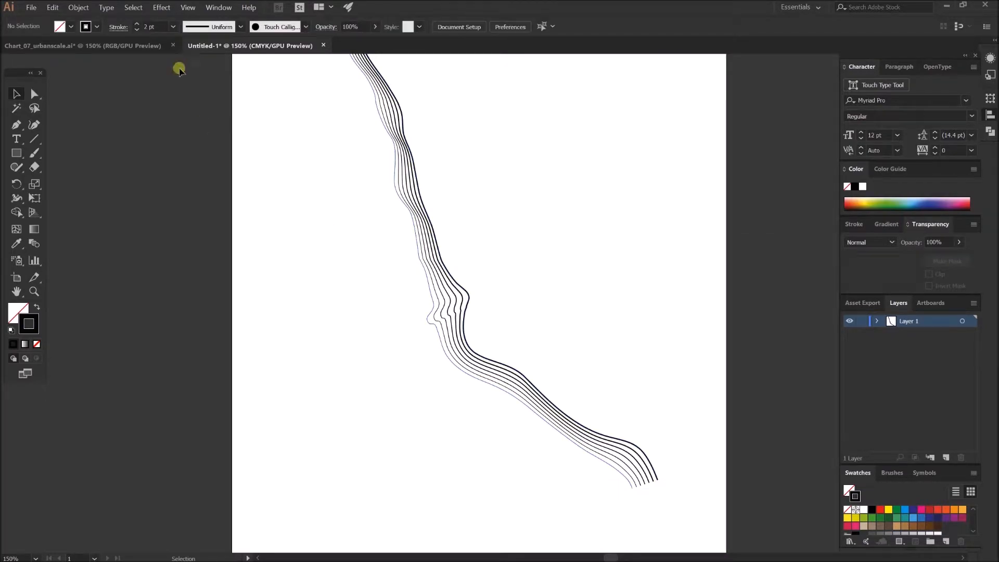
# Return to Chart_07_urbanscale.ai and hide the rail and Layer 4 layers
pyautogui.click(82, 45)
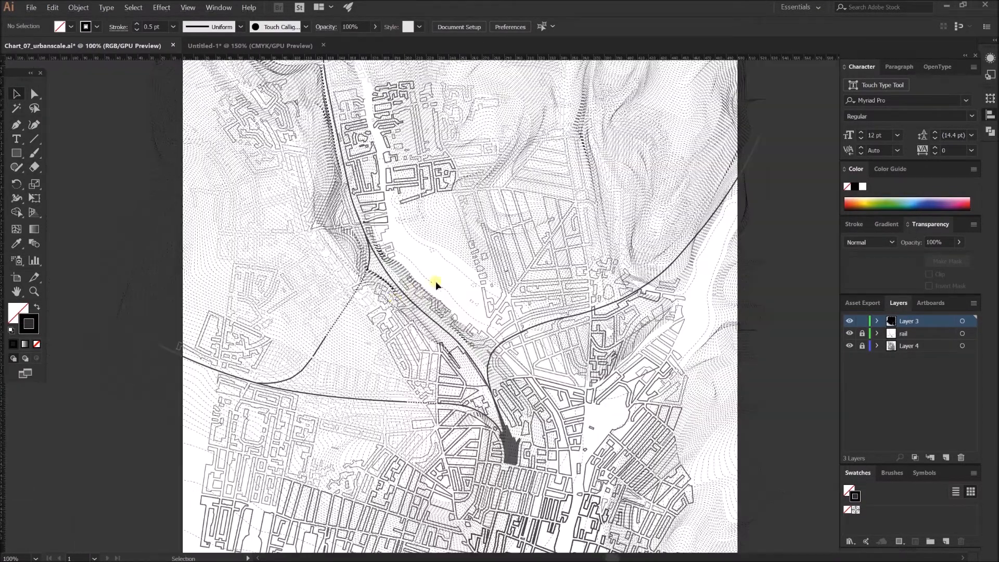
pyautogui.moveTo(416, 263)
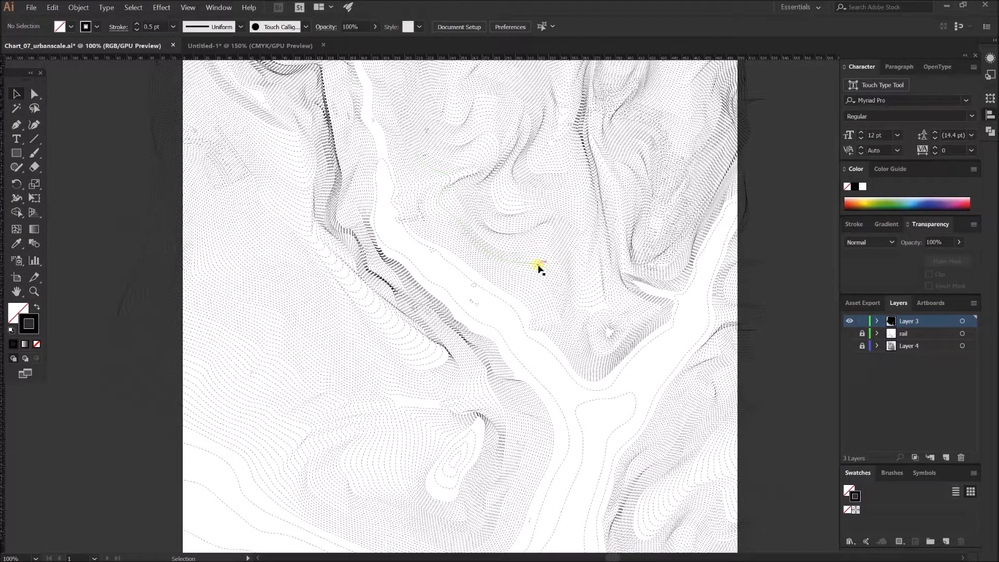
pyautogui.moveTo(561, 266)
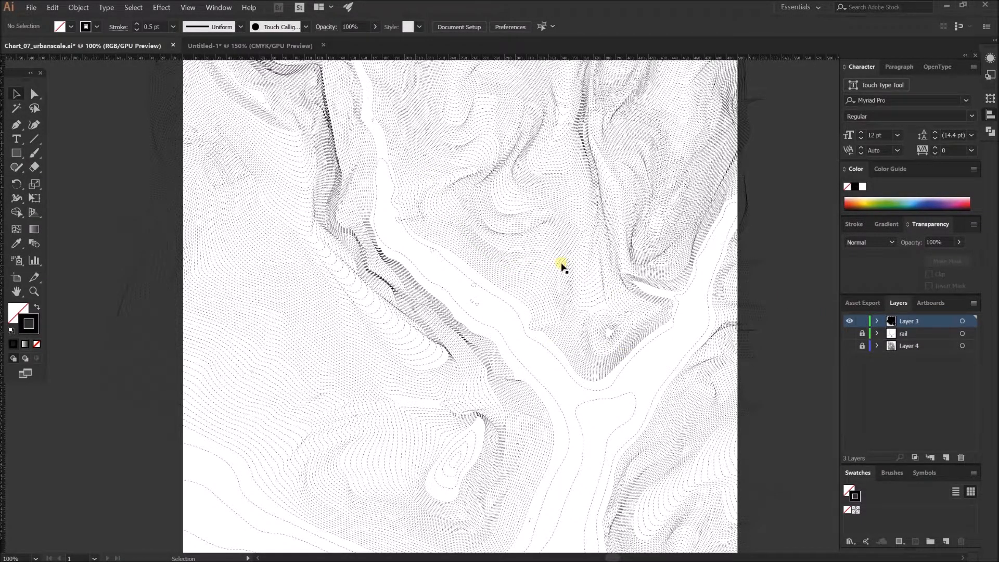
pyautogui.moveTo(662, 377)
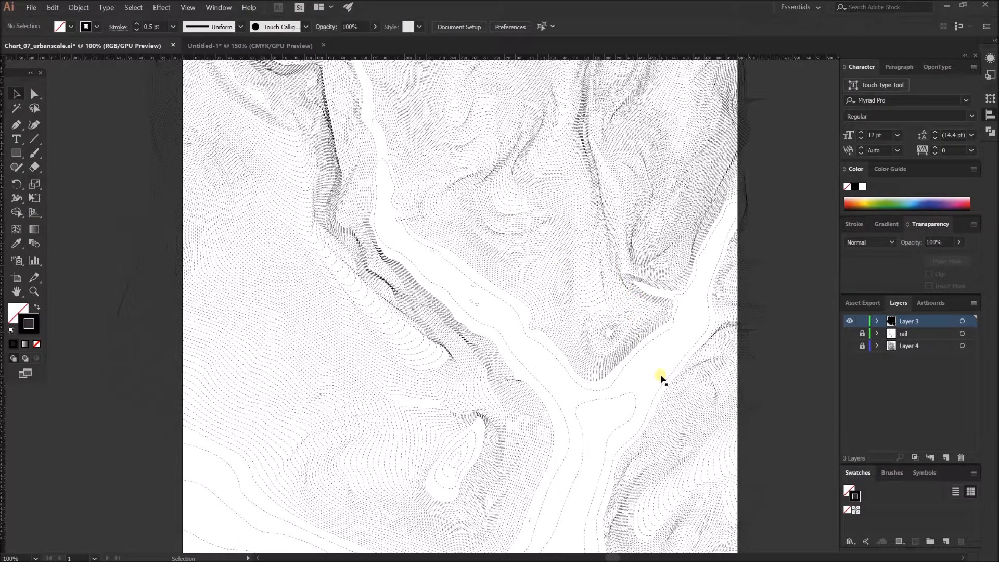
pyautogui.moveTo(650, 375)
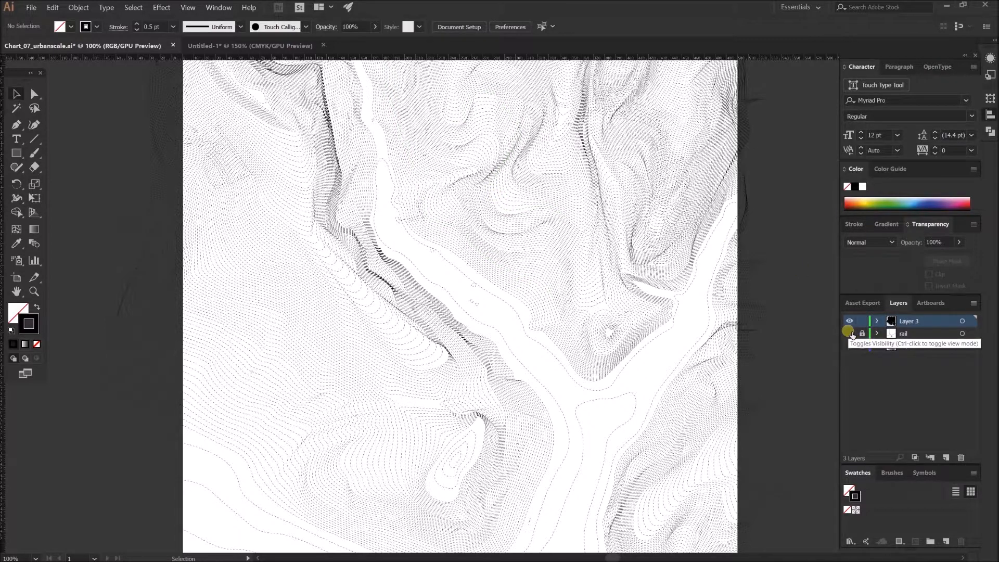
pyautogui.click(945, 457)
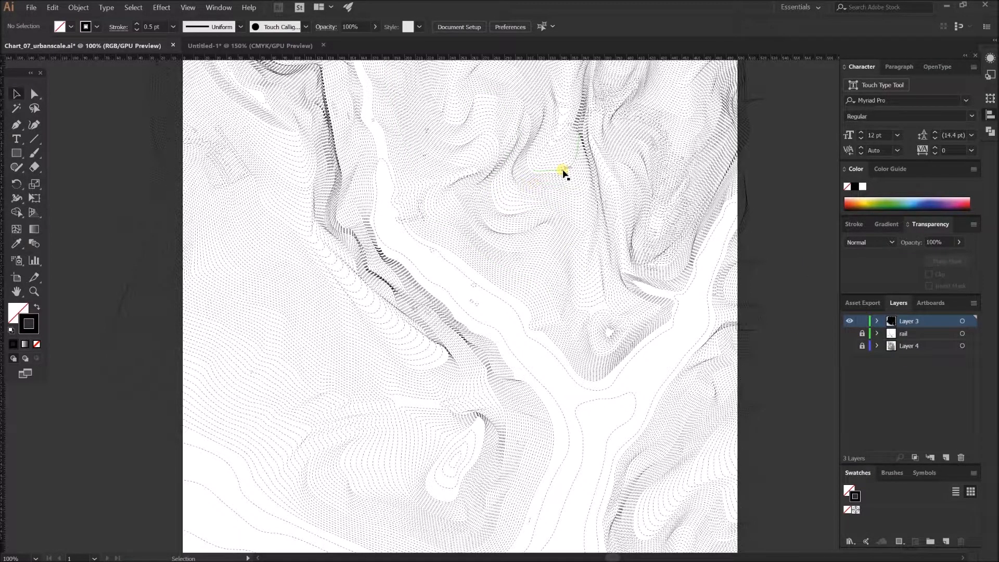
pyautogui.moveTo(577, 210)
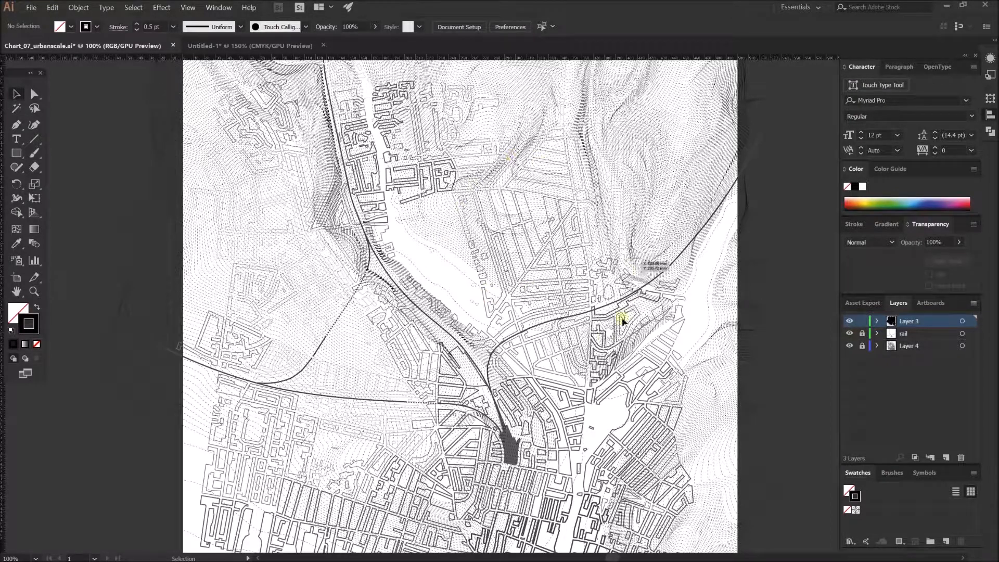
pyautogui.moveTo(360, 418)
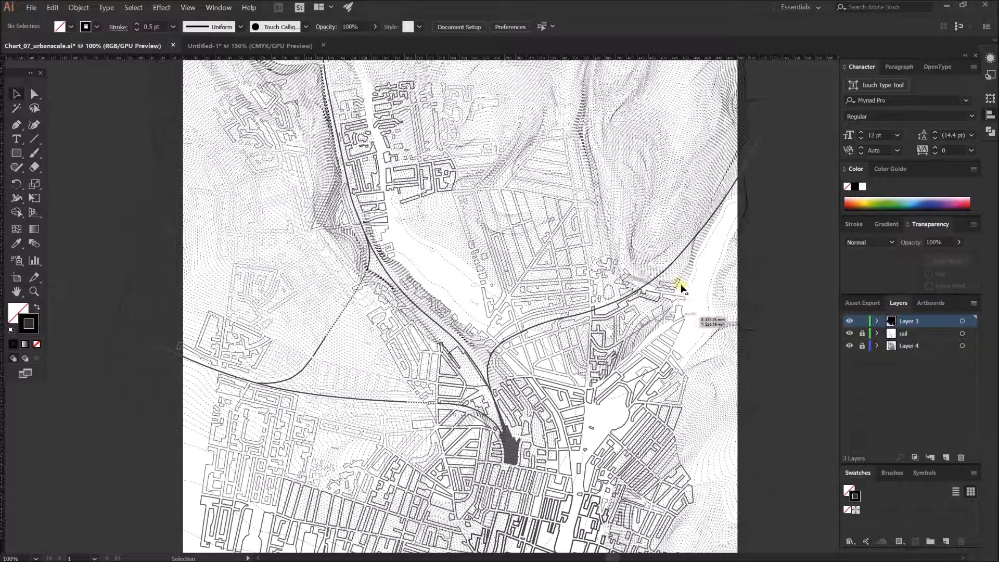
pyautogui.moveTo(496, 264)
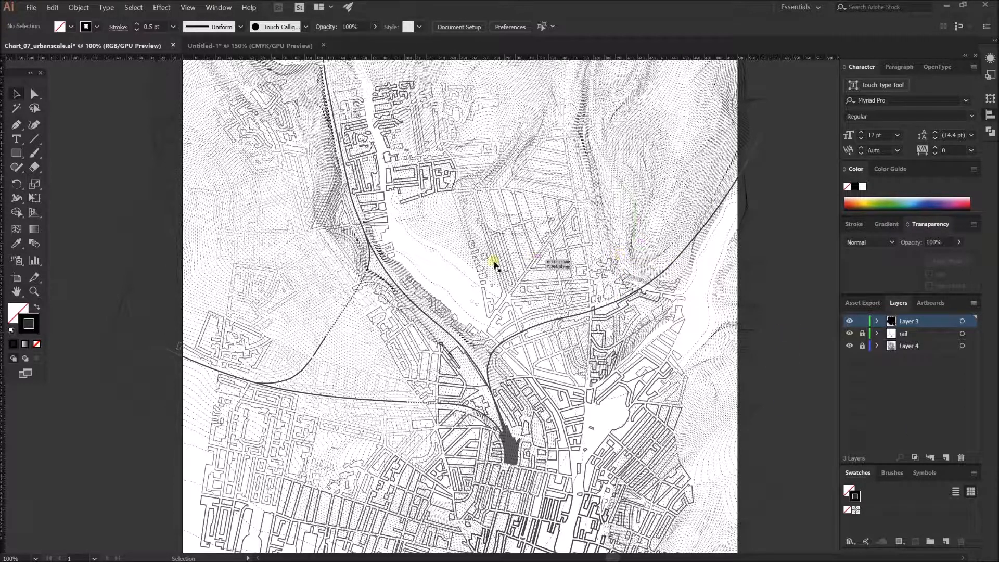
pyautogui.moveTo(451, 282)
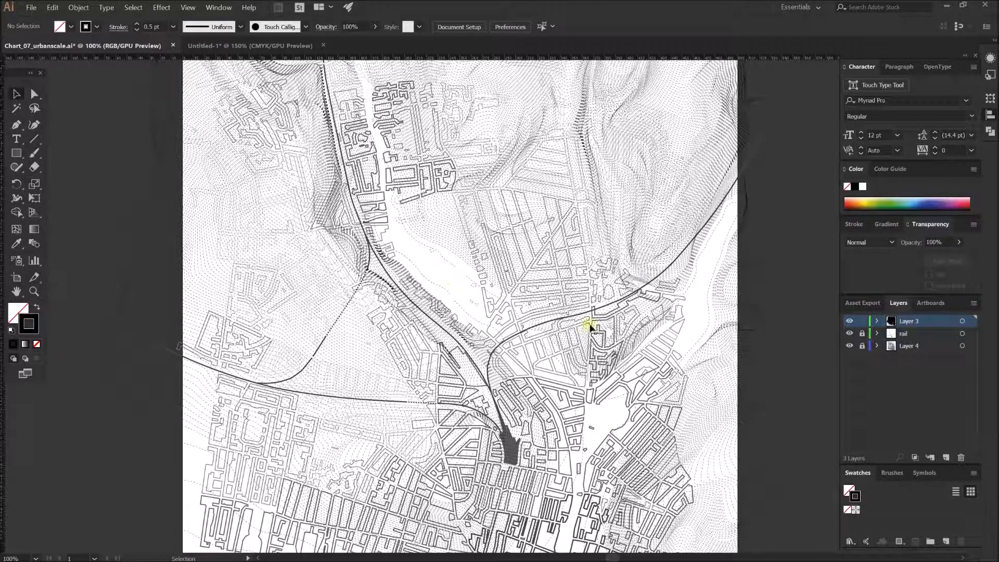
pyautogui.moveTo(796, 269)
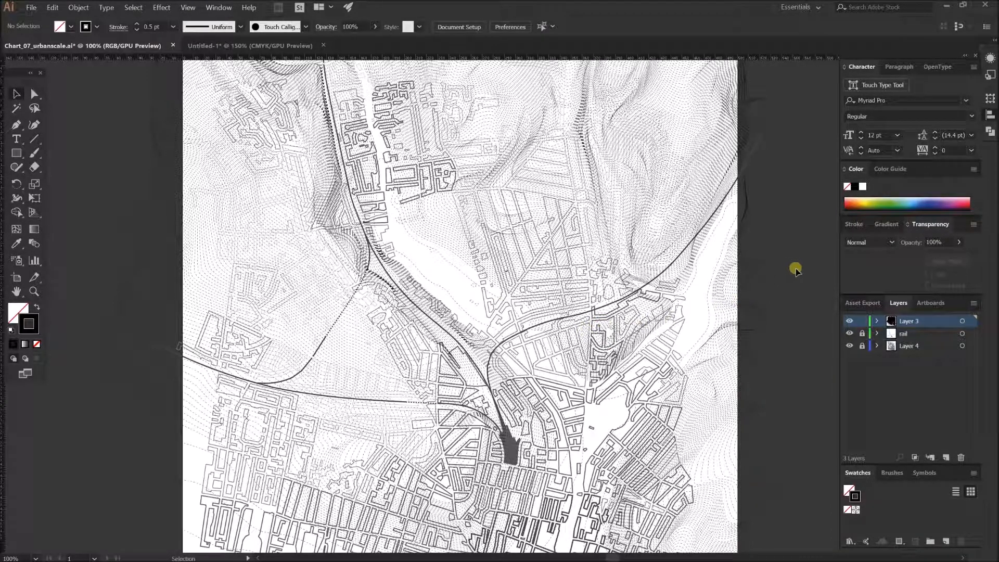
pyautogui.moveTo(824, 266)
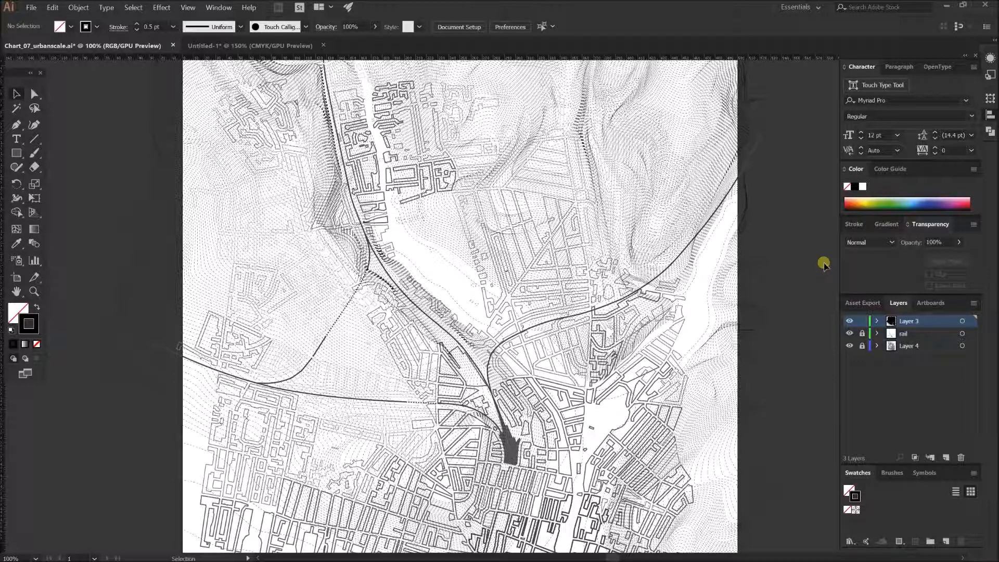